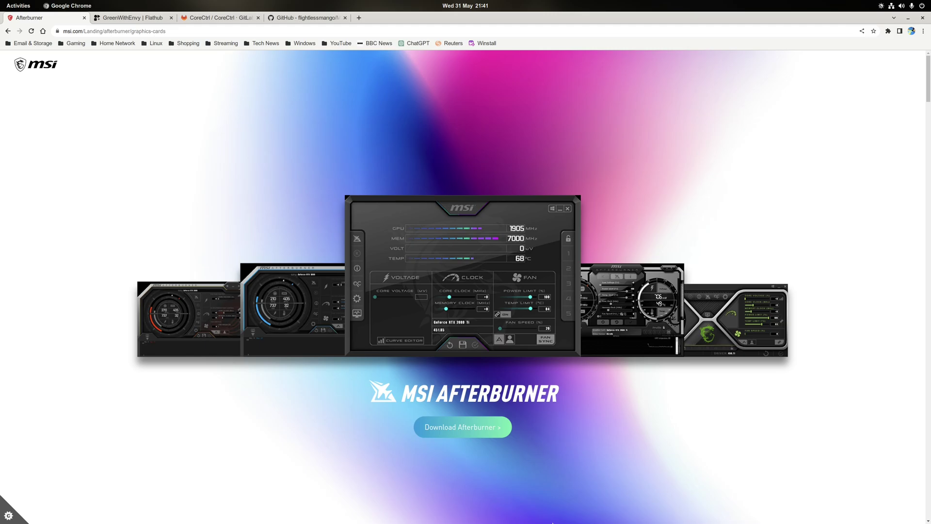
Look over the GreenWithEnvy and CoreCtrl tabs, then switch to the MangoHud GitHub page.
click(135, 18)
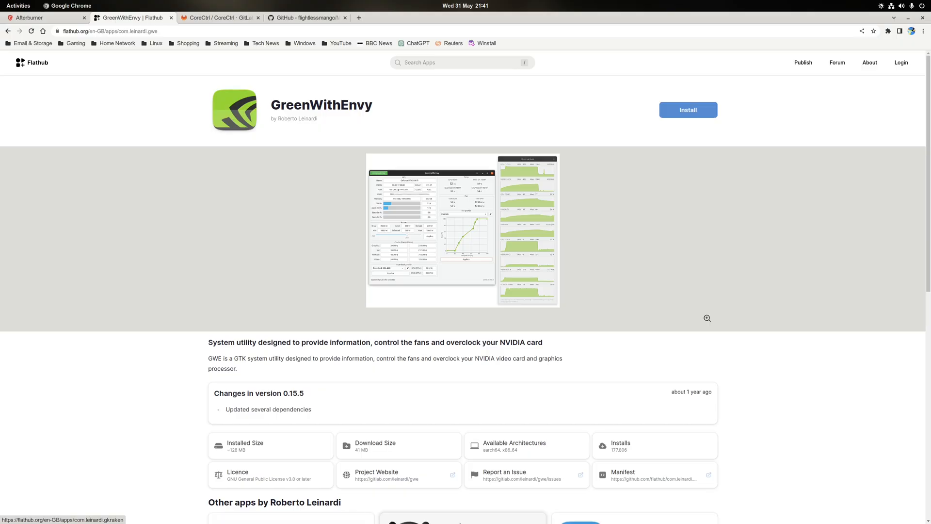
click(220, 18)
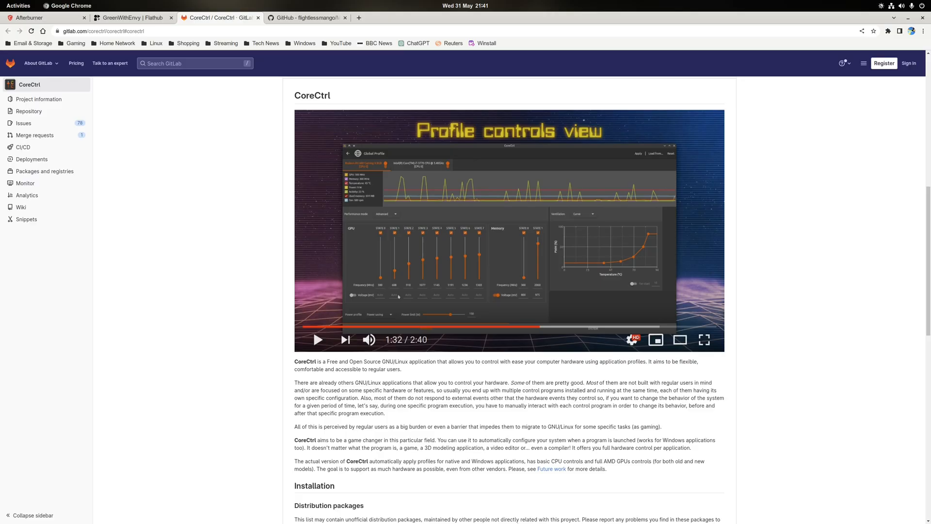
click(304, 18)
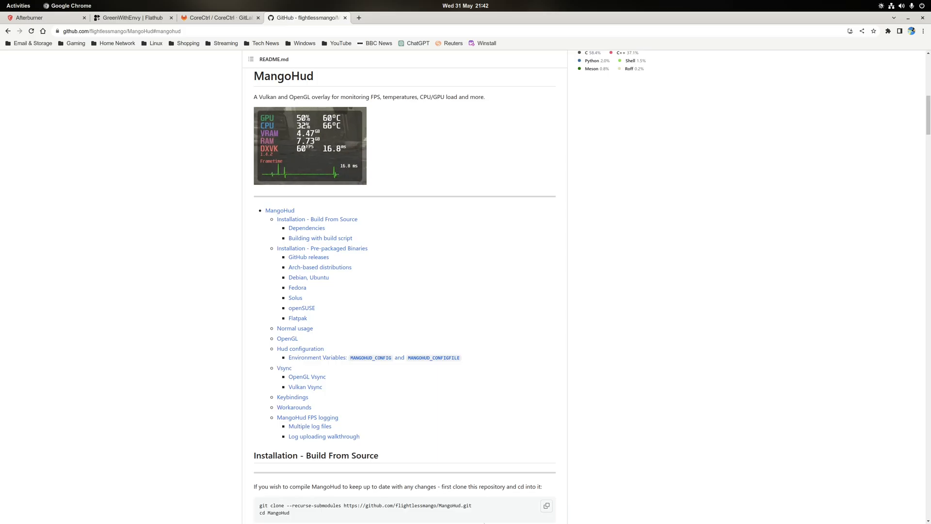
Jump to the pre-packaged binaries section and open MangoHud's releases list showing 0.6.9-1.
click(323, 248)
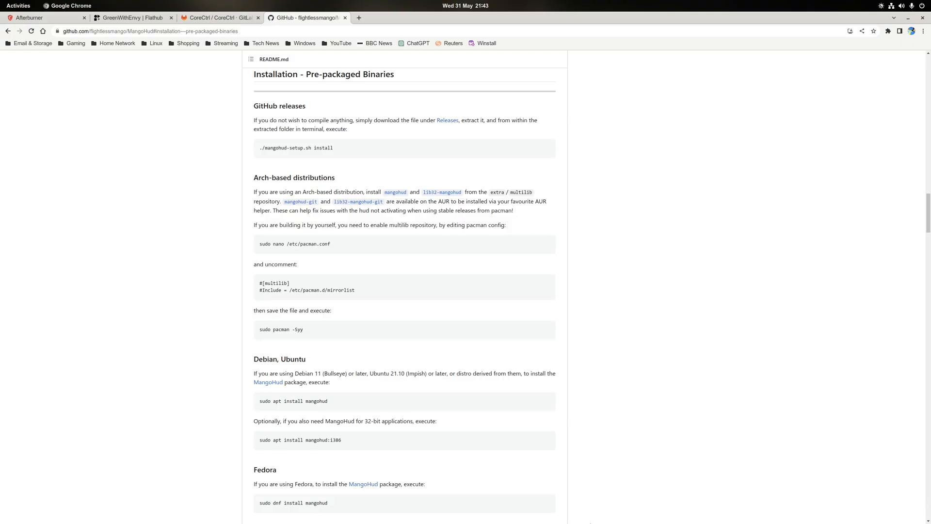
scroll(down, 3)
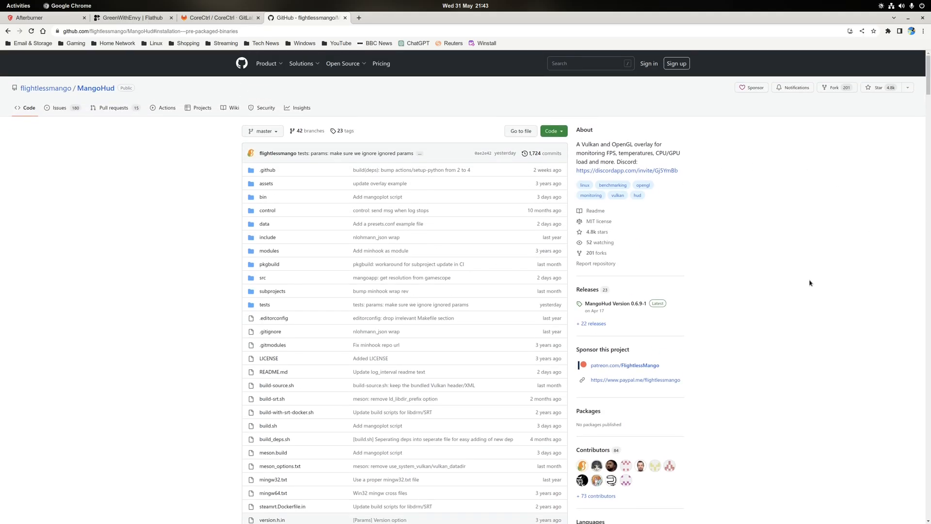
scroll(down, 3)
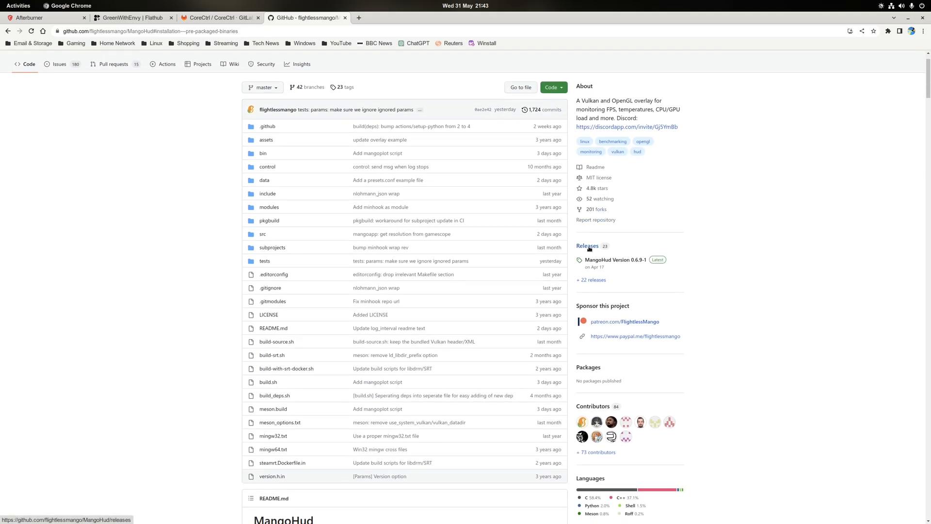
click(587, 246)
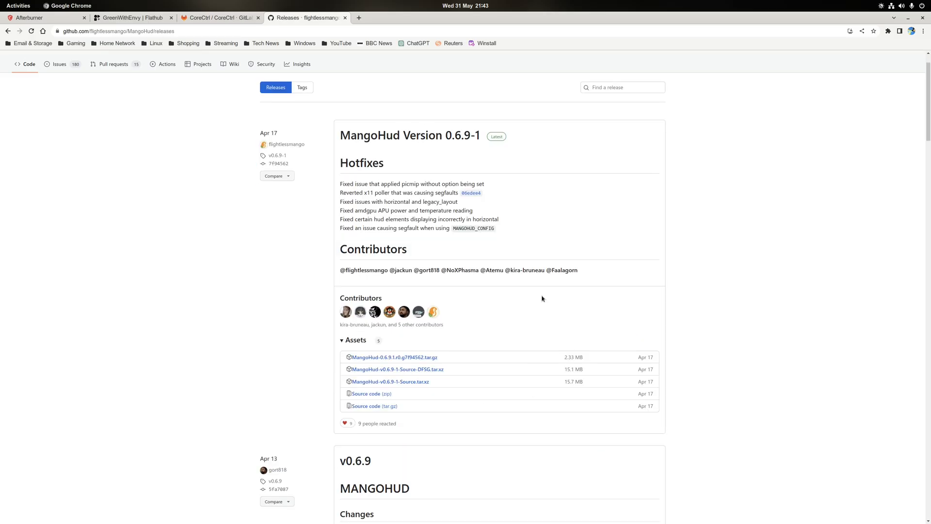
mouse_move(430, 381)
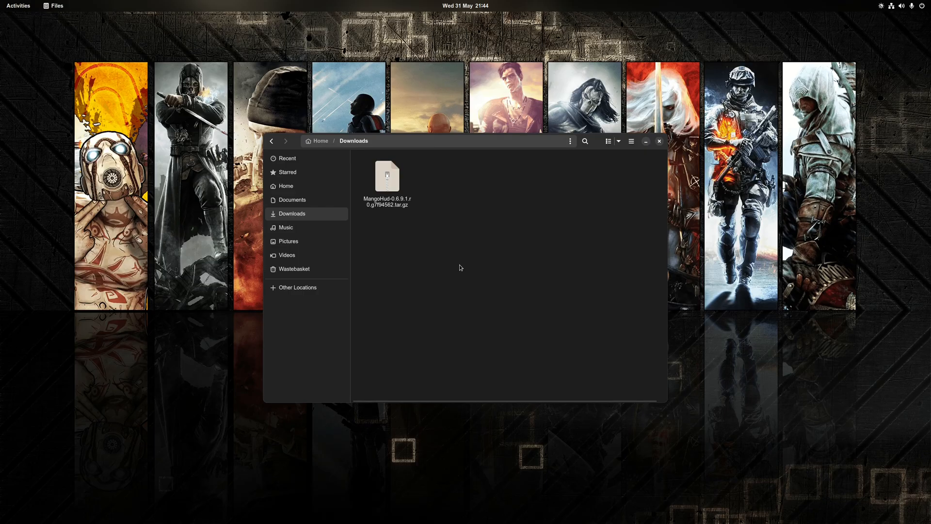
Open the downloaded MangoHud 0.6.9-1 archive and its inner MangoHud folder.
double_click(387, 176)
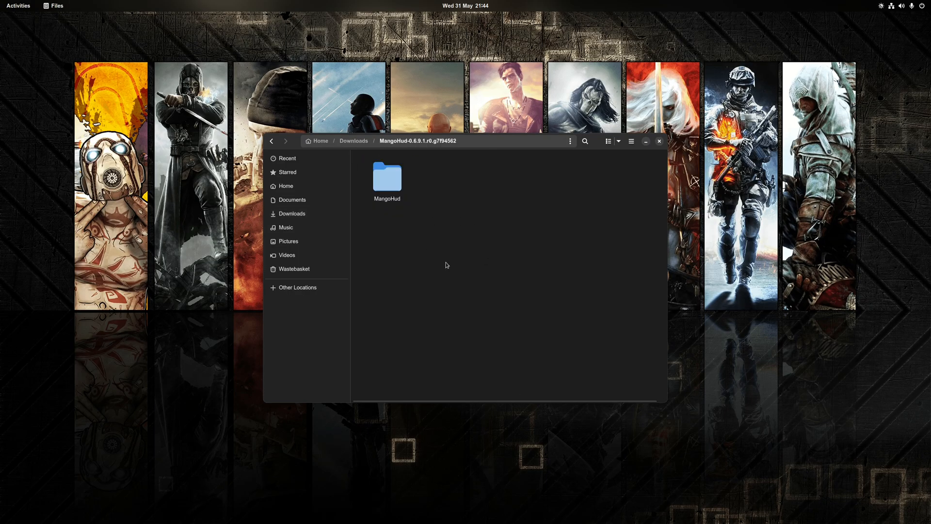
double_click(387, 177)
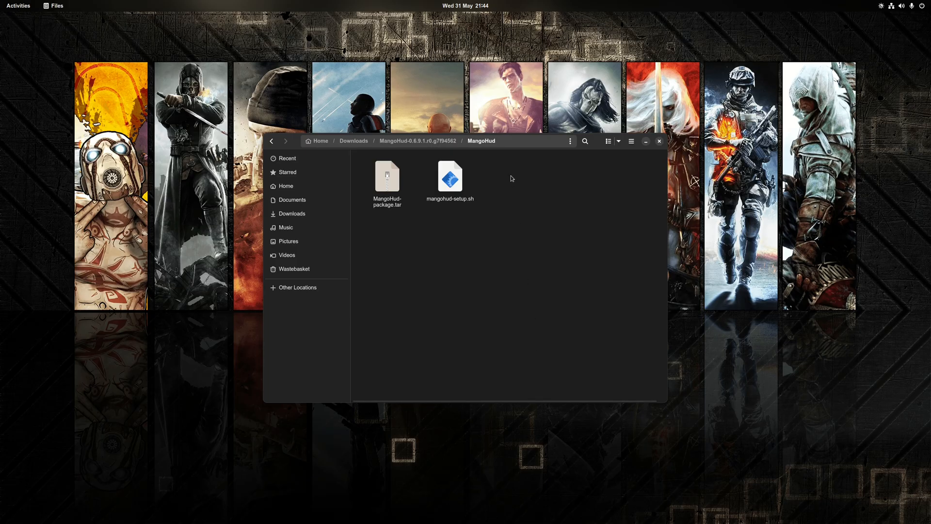
mouse_move(530, 222)
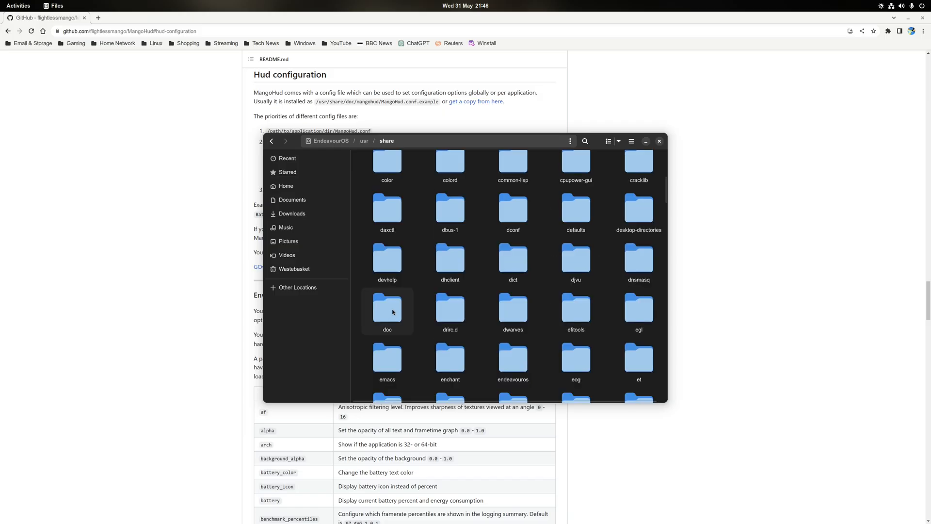
Copy MangoHud.conf.example from the mangohud documentation folder.
double_click(388, 308)
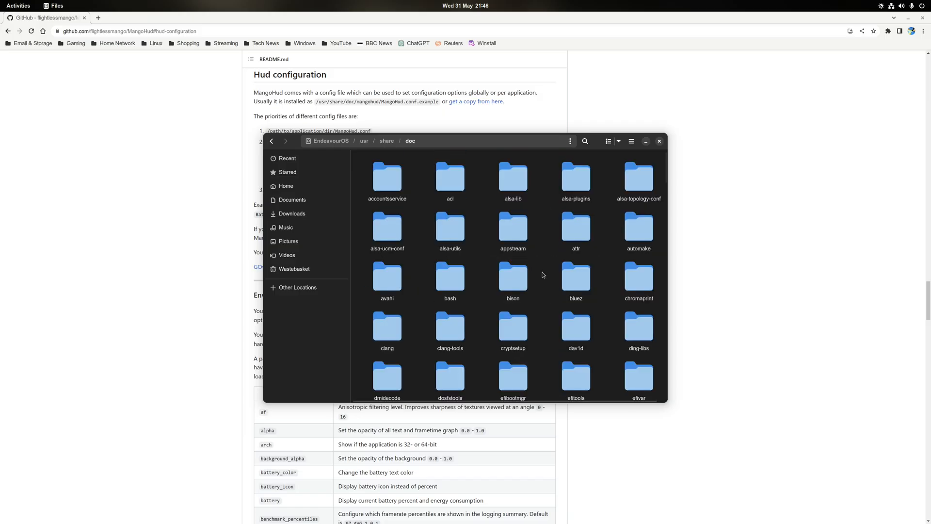
scroll(down, 3)
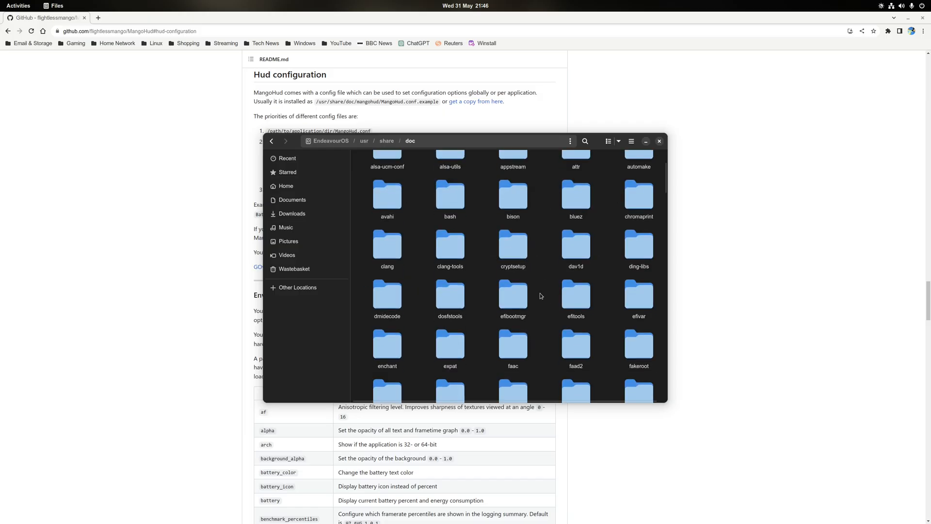
scroll(down, 3)
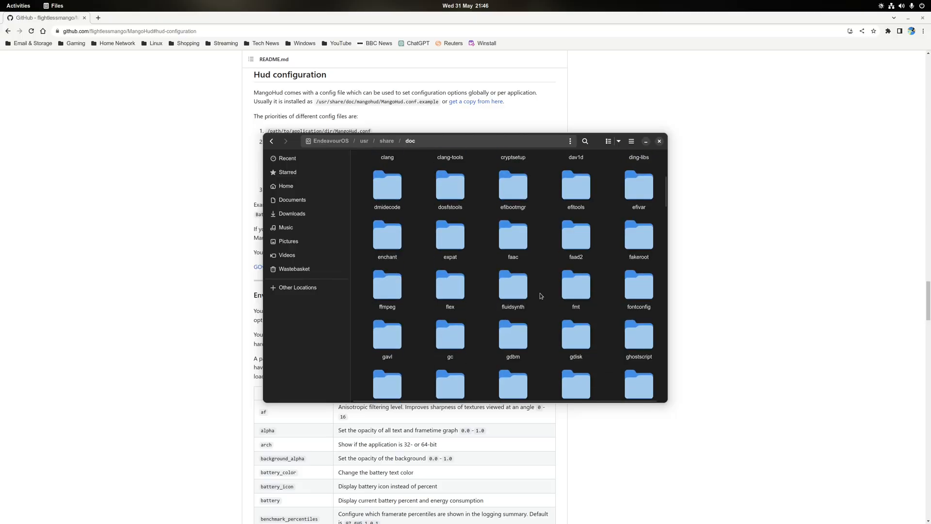
scroll(down, 3)
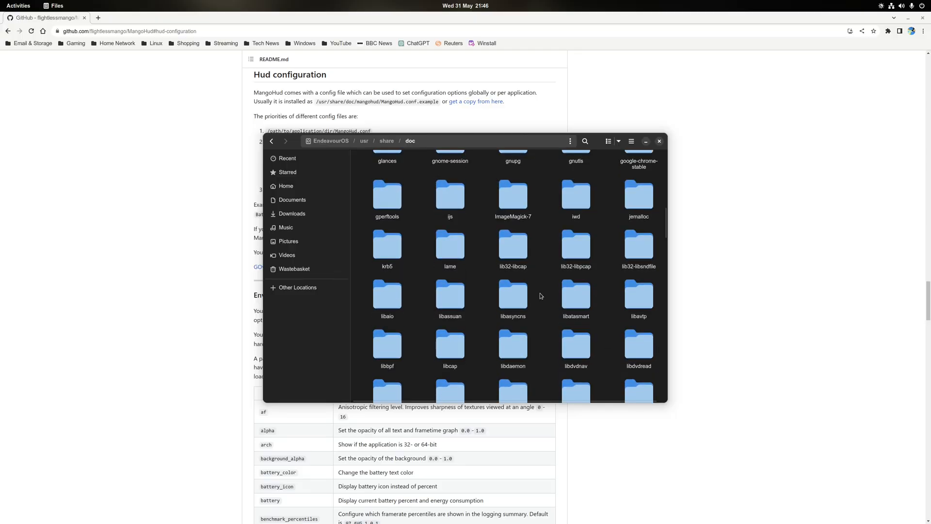
scroll(down, 3)
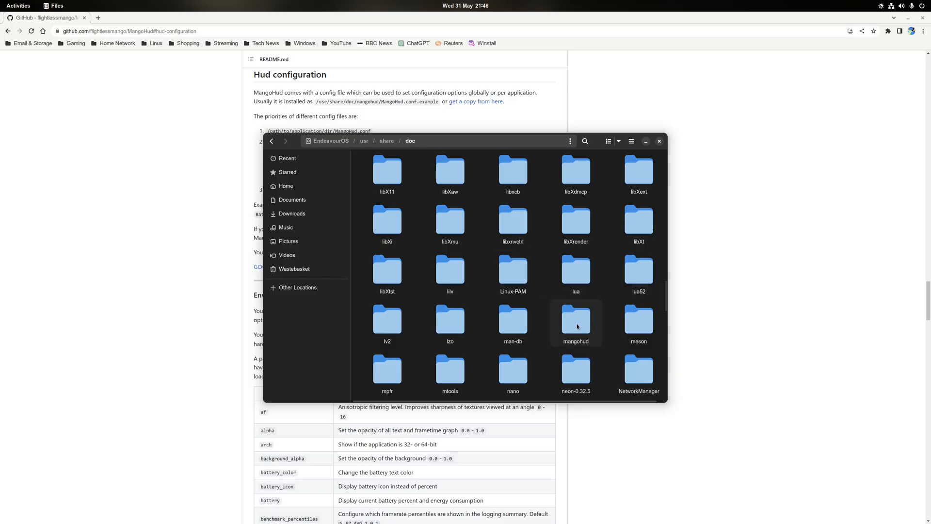
double_click(576, 319)
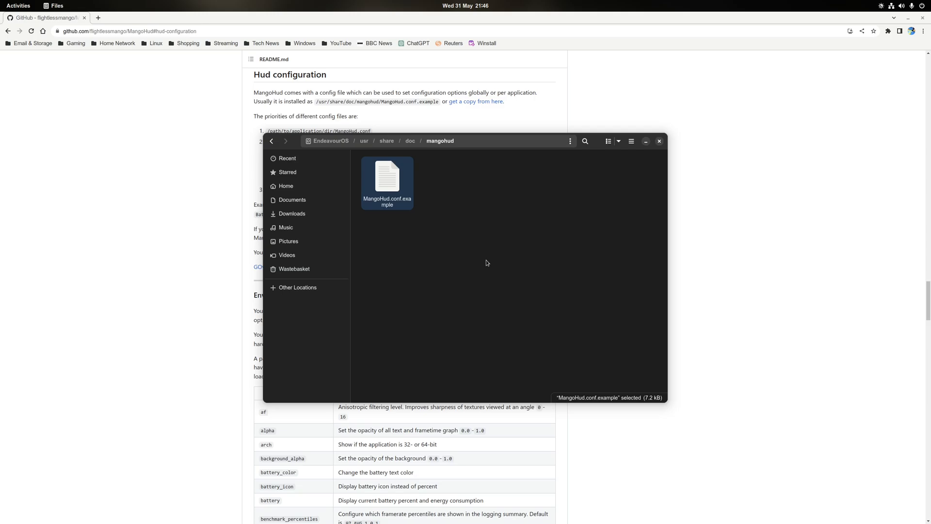
right_click(387, 178)
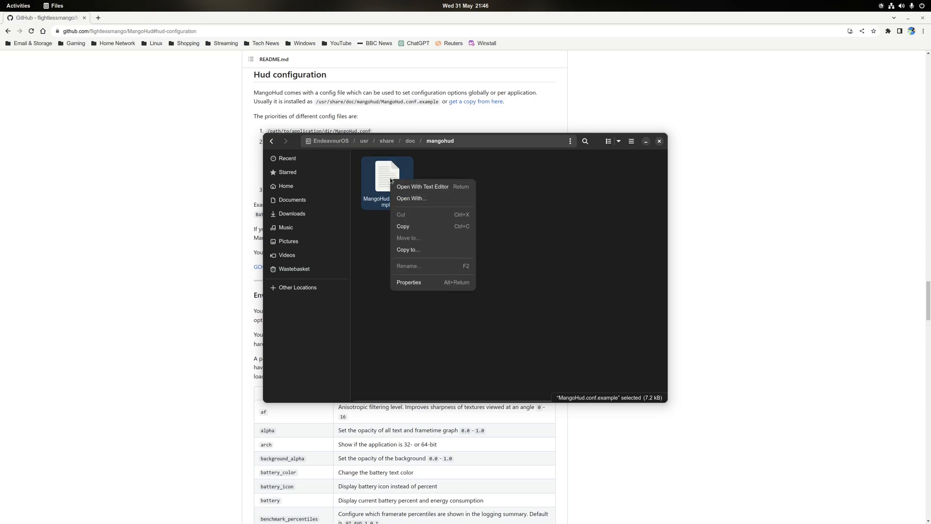
click(364, 215)
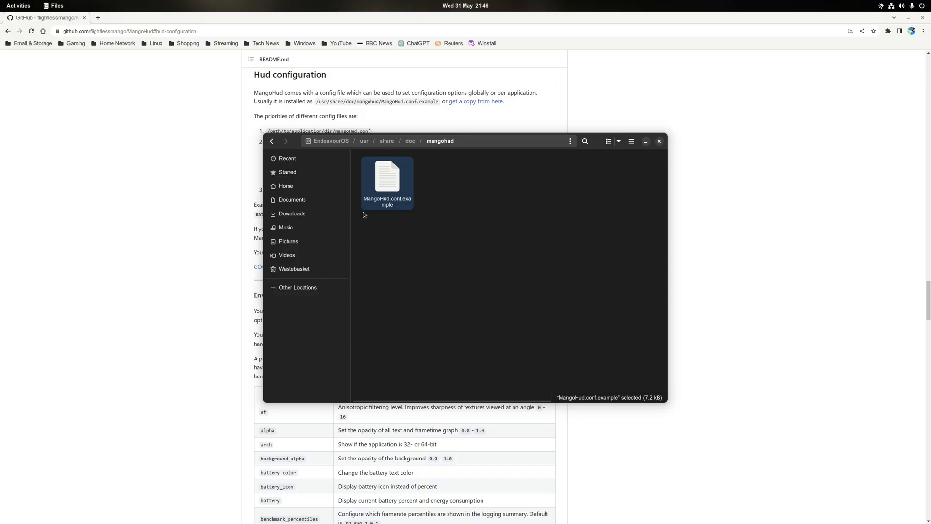
Place it in ~/.config/MangoHud as MangoHud.conf and open it in Text Editor.
click(286, 186)
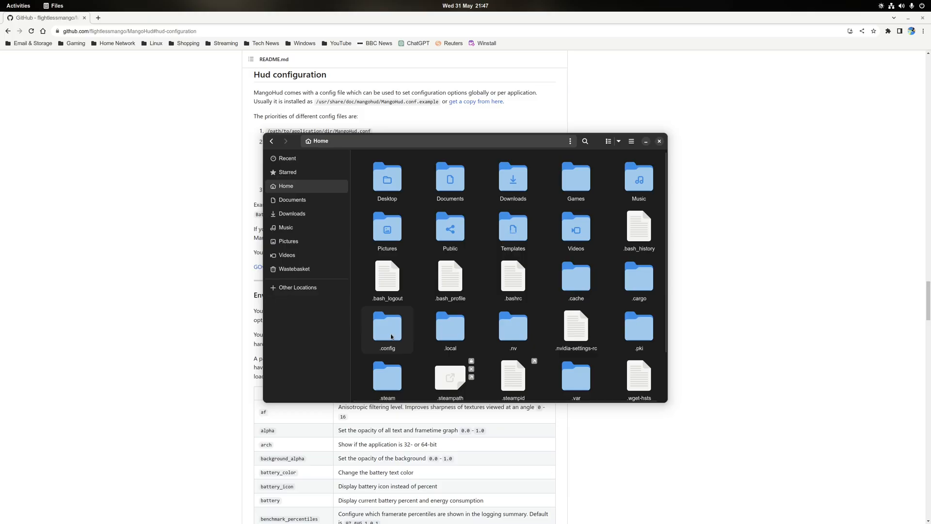
mouse_move(370, 354)
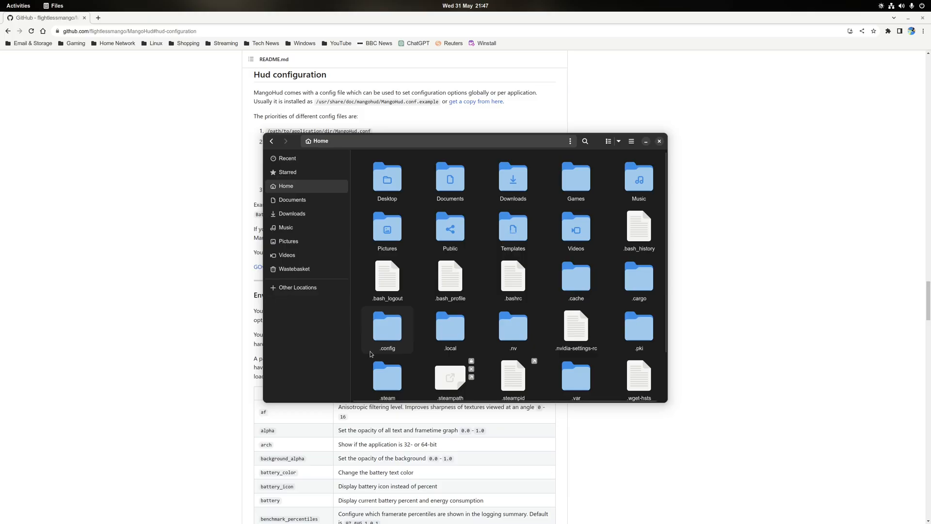
mouse_move(388, 333)
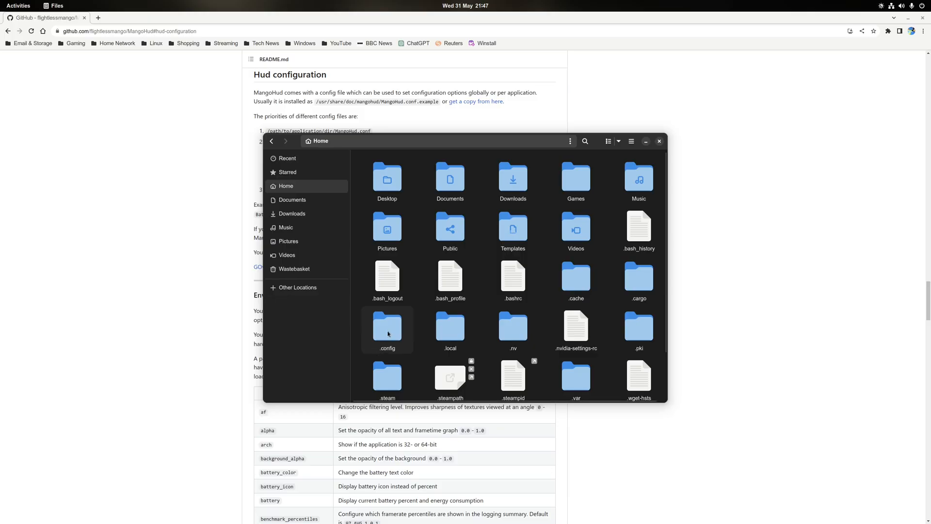
double_click(387, 326)
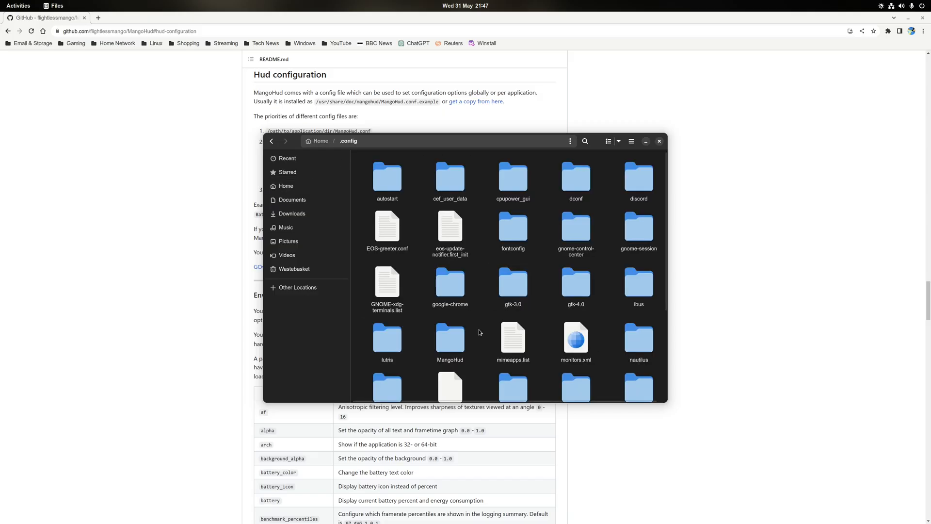
click(450, 339)
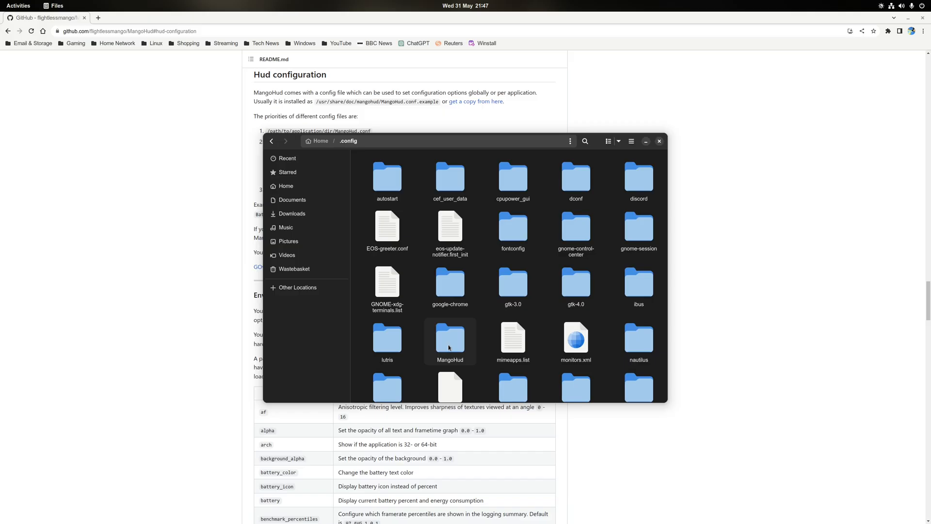
double_click(451, 336)
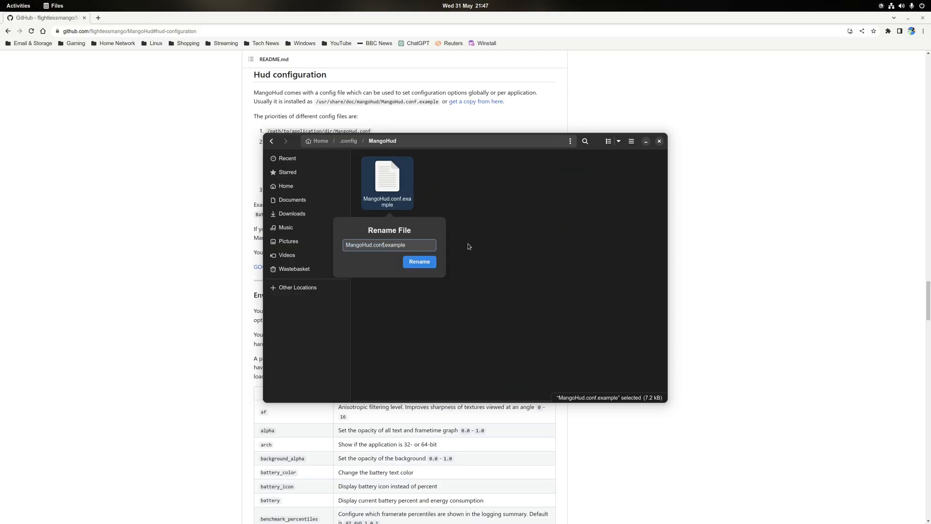
click(419, 261)
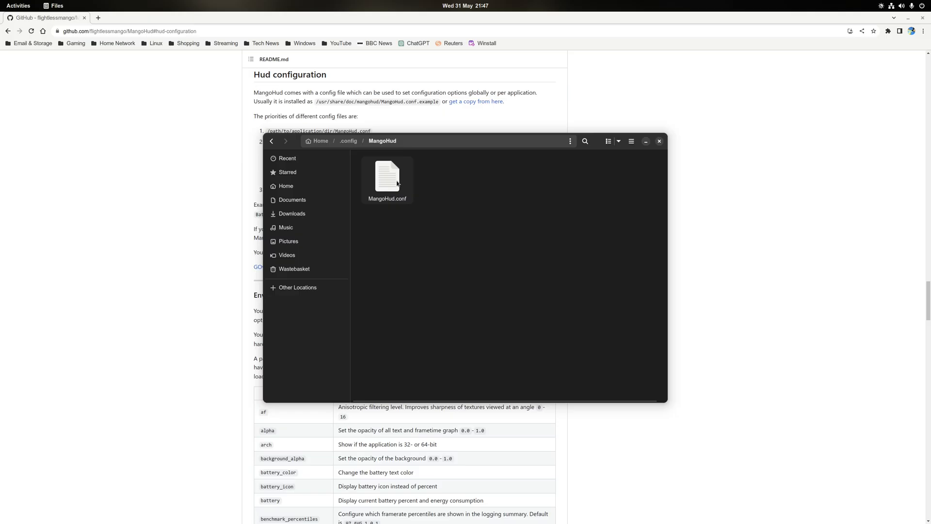
click(387, 177)
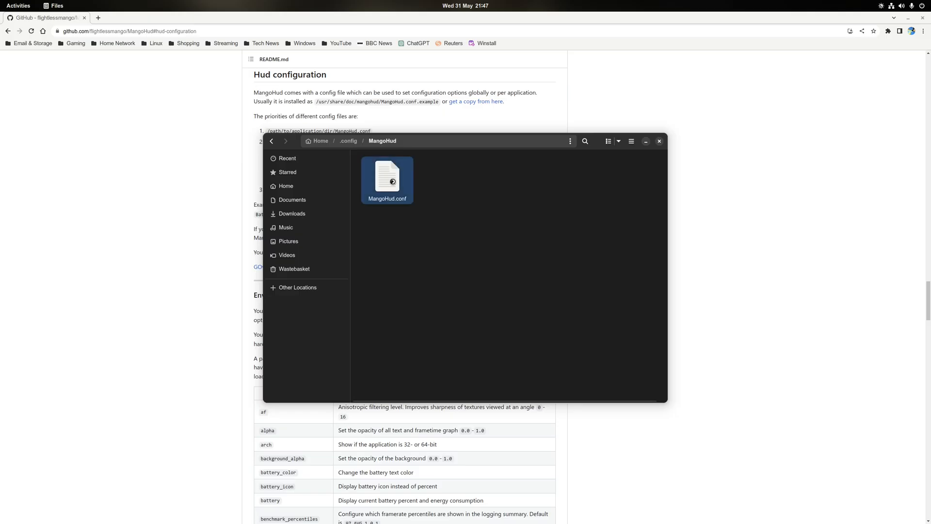
double_click(387, 176)
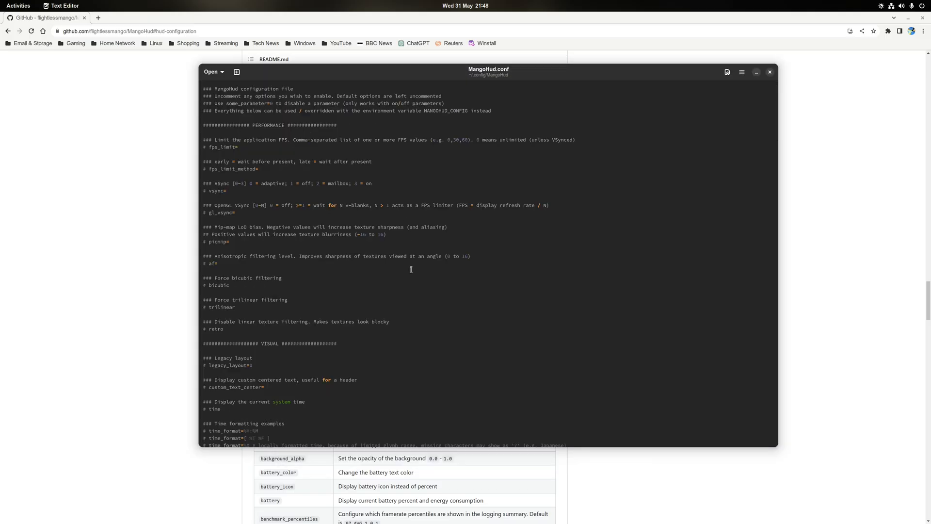
mouse_move(409, 269)
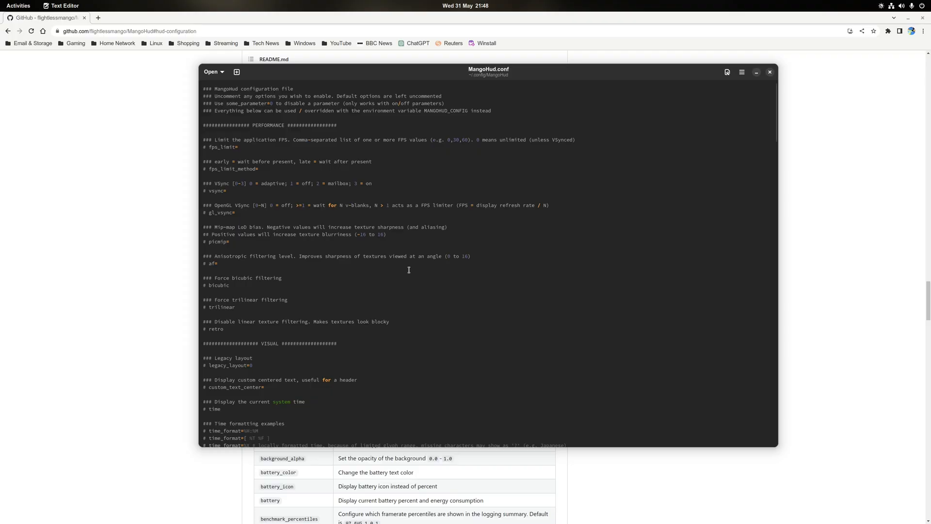
Scroll MangoHud.conf down to the vram, ram, swap, battery and FPS options.
scroll(down, 3)
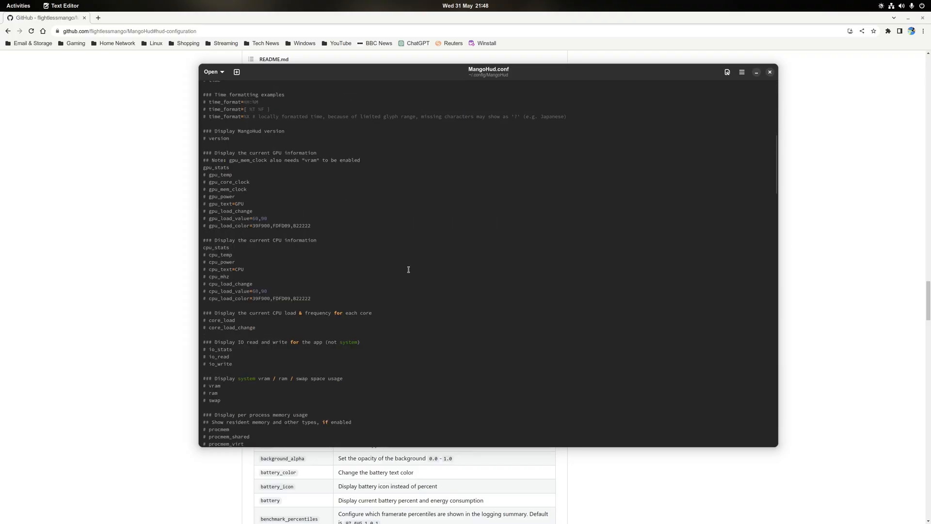
scroll(down, 3)
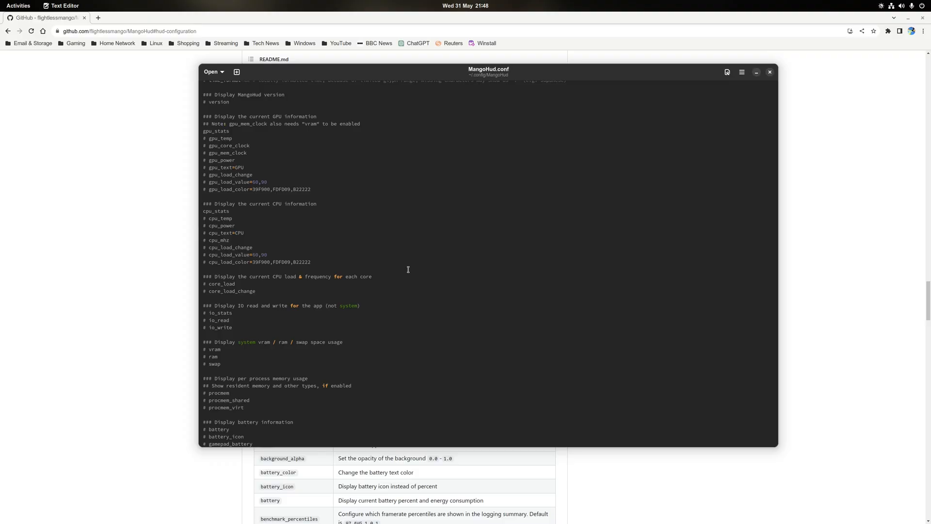
scroll(down, 3)
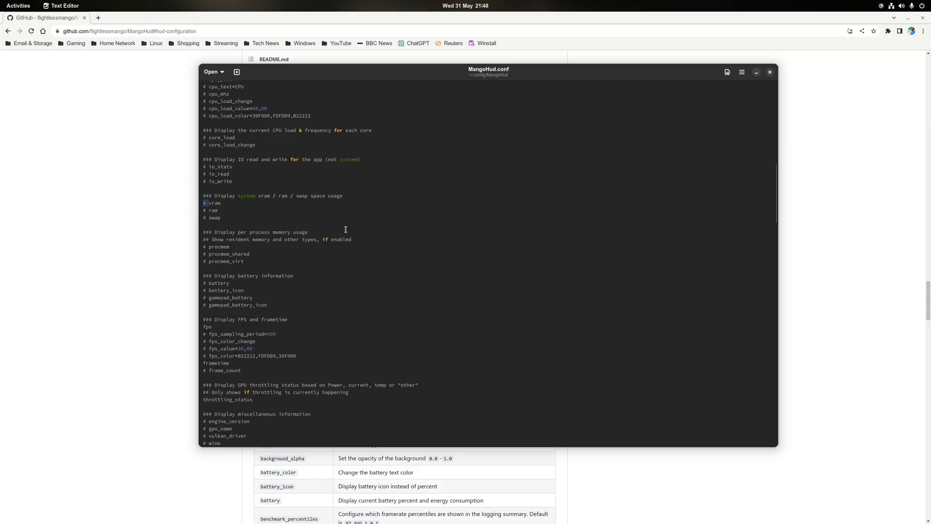
mouse_move(350, 227)
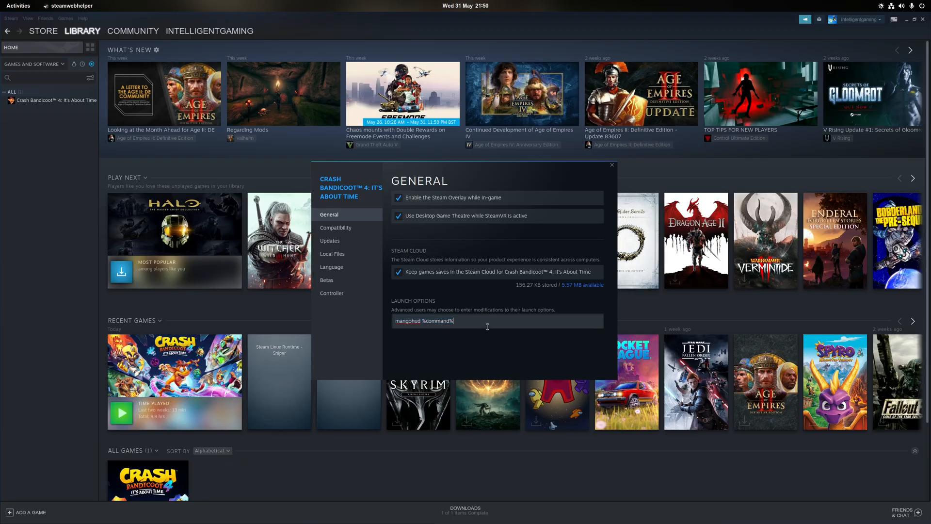
Close Crash Bandicoot 4's properties with launch options set to mangohud %command%.
click(611, 165)
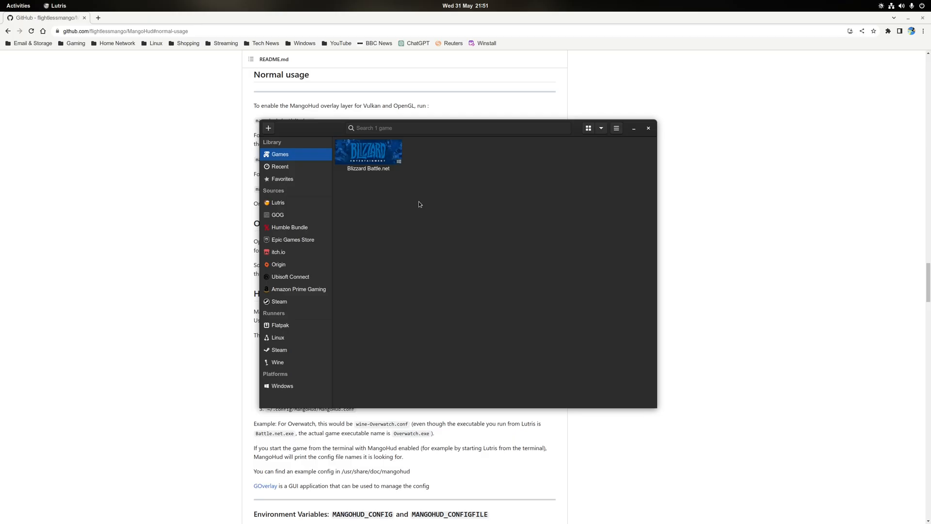
Open Blizzard Battle.net's configuration and scroll its system options to the MangoHud FPS counter.
right_click(368, 151)
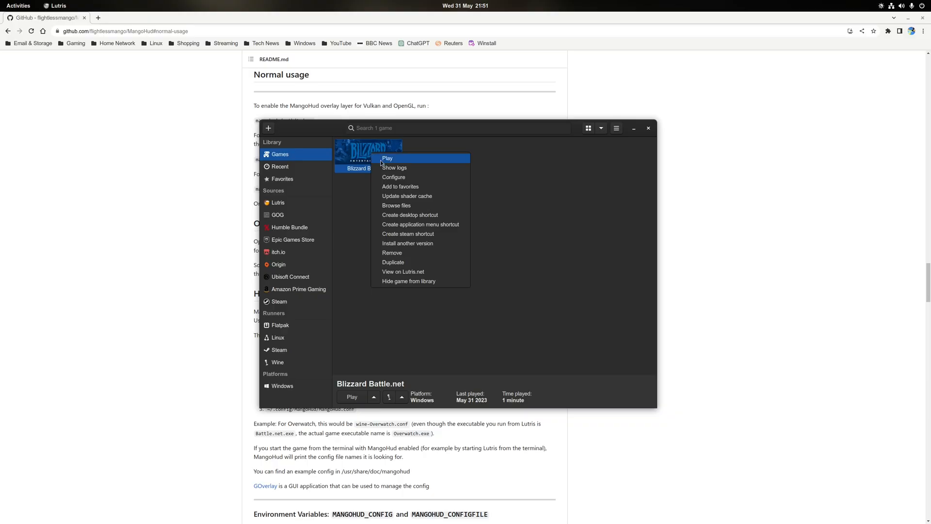
click(393, 177)
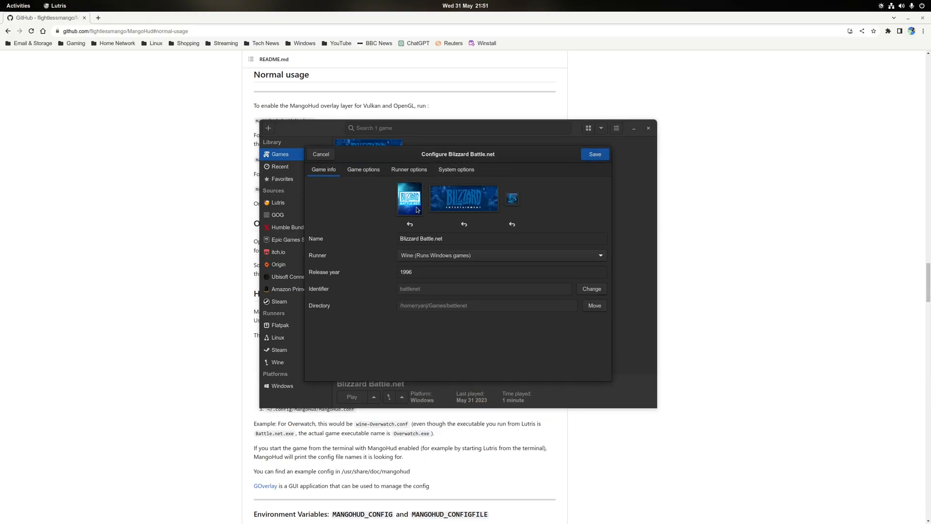
click(457, 169)
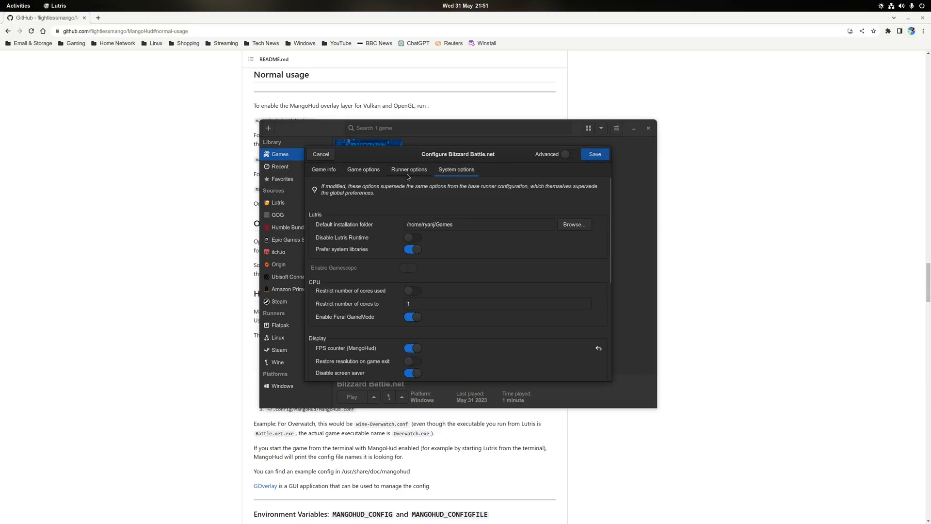
scroll(down, 3)
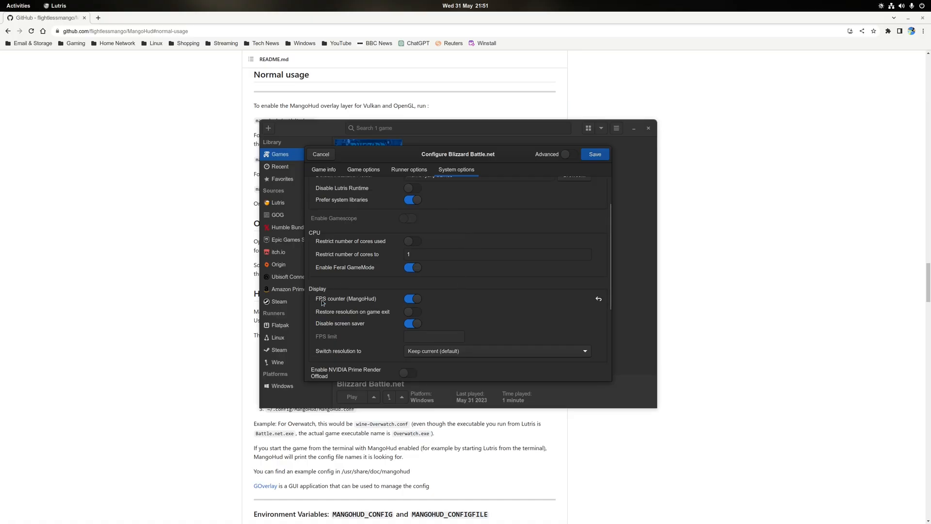
mouse_move(319, 303)
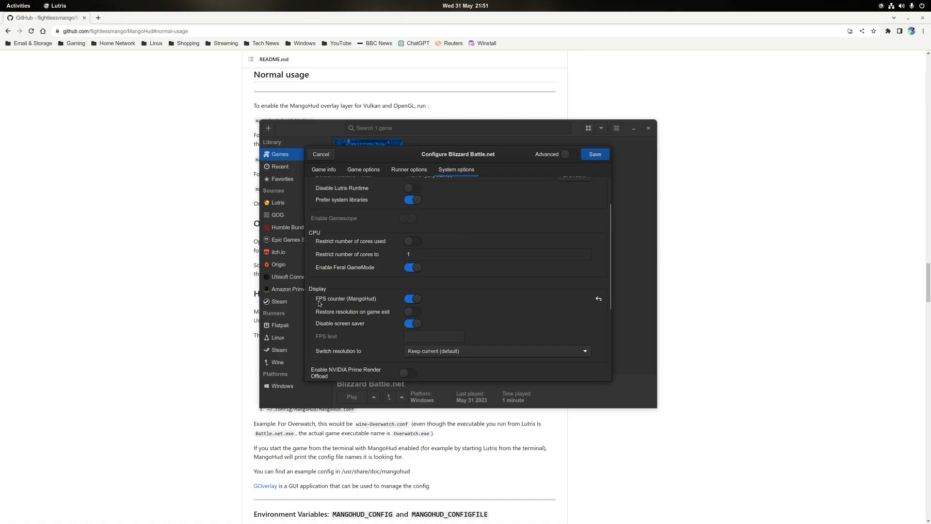
mouse_move(370, 303)
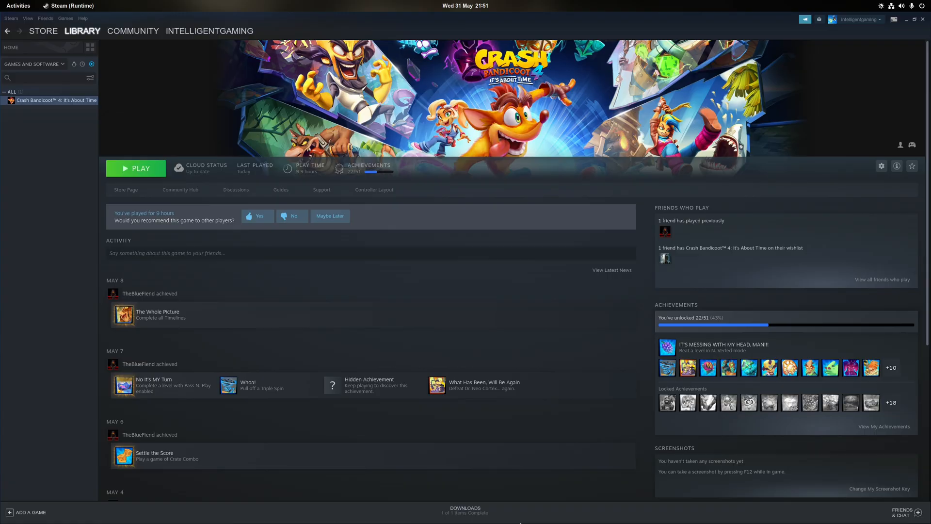
Launch Crash Bandicoot 4 from its Steam library page with Play.
click(136, 169)
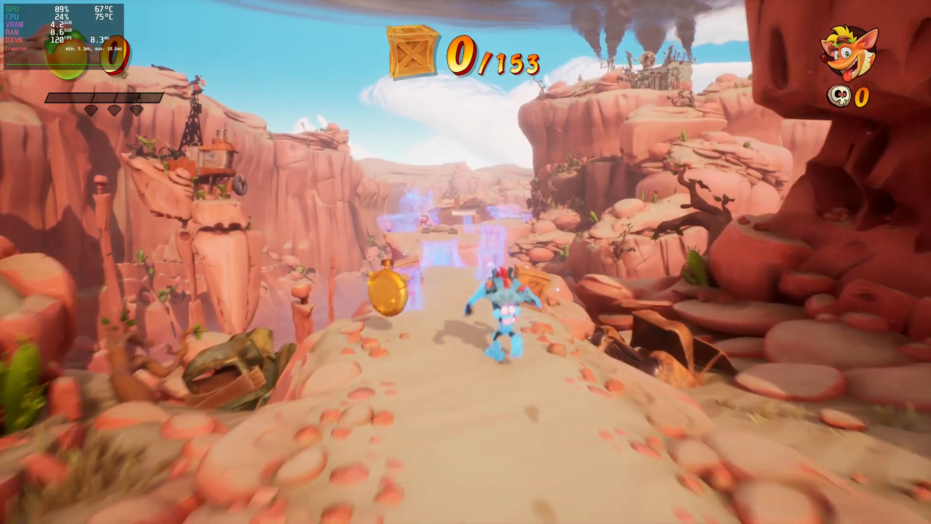